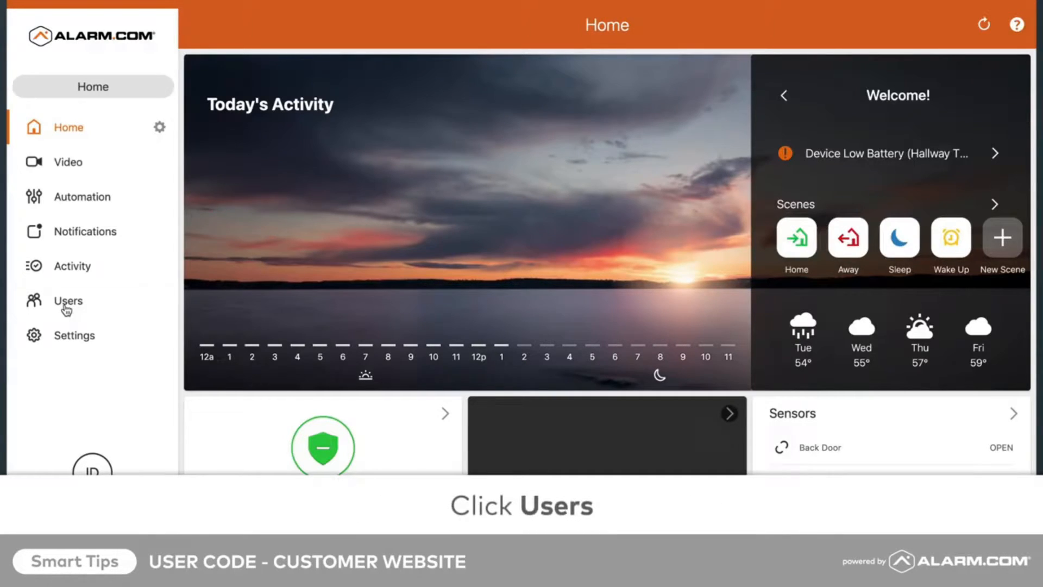
# Step: From the Users list, start a blank new-user form
pyautogui.click(68, 300)
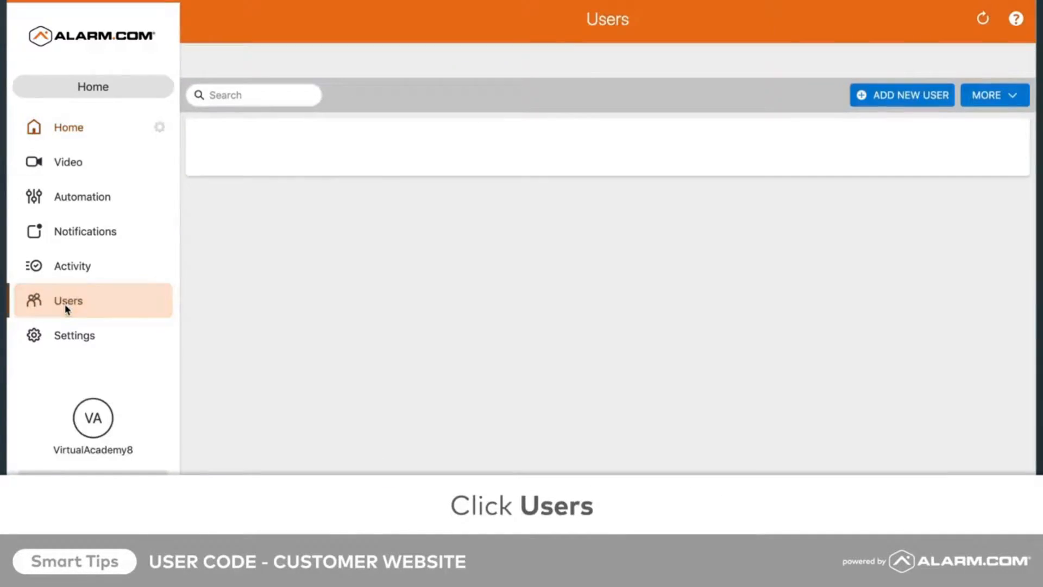
pyautogui.click(67, 300)
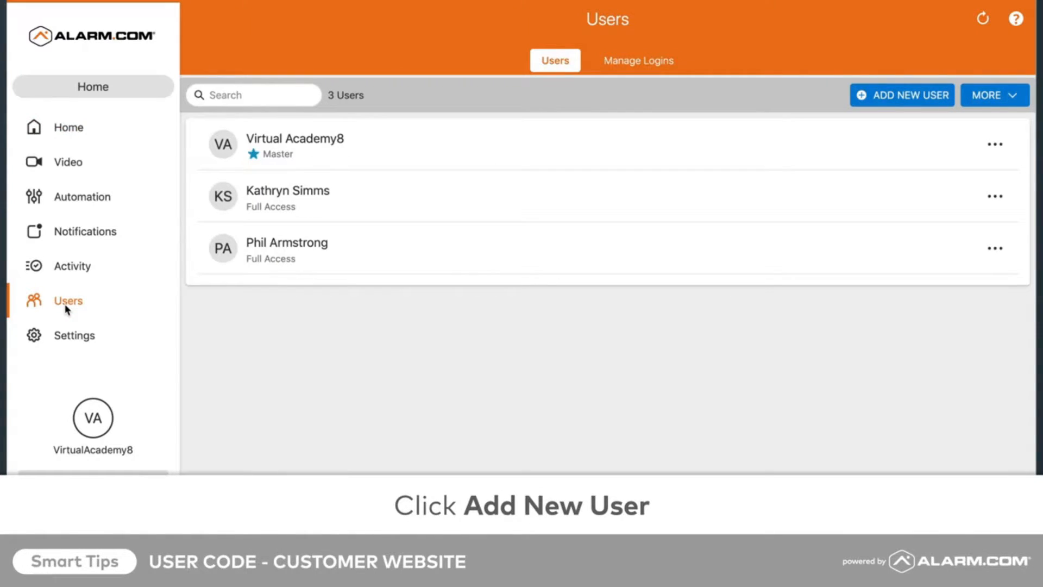
pyautogui.moveTo(819, 118)
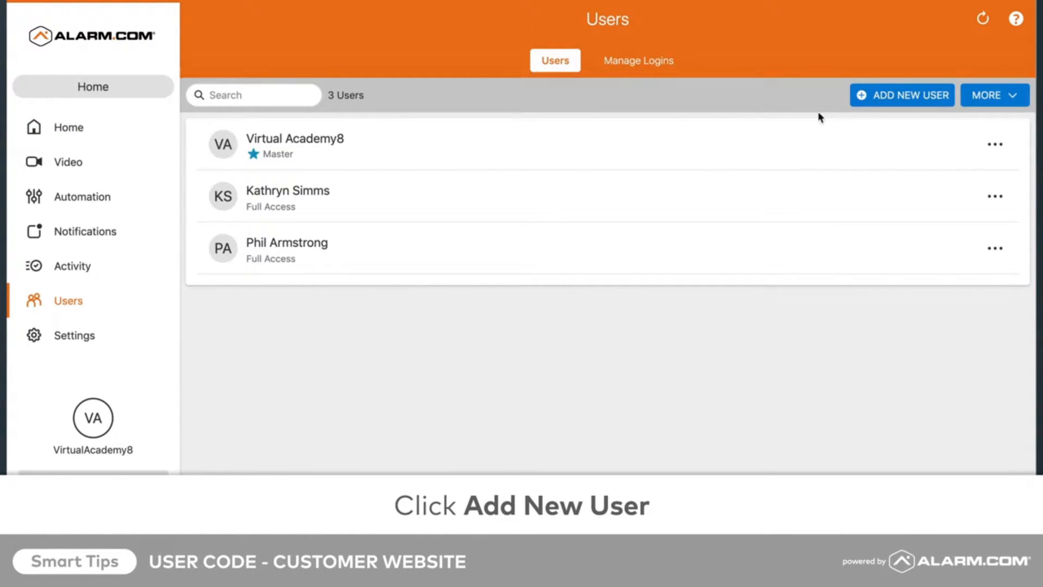
pyautogui.click(902, 94)
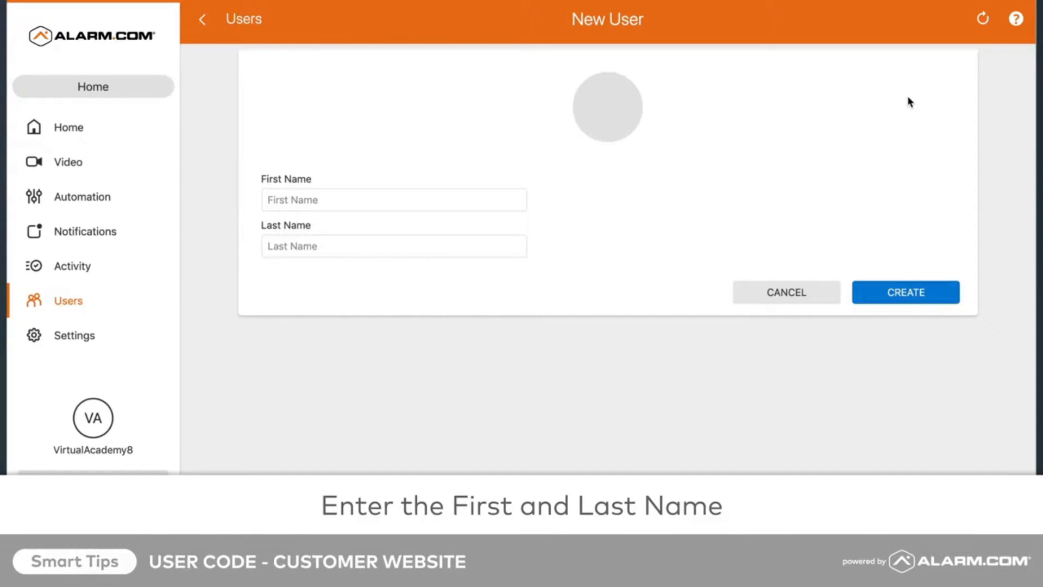
pyautogui.click(393, 200)
pyautogui.write('D')
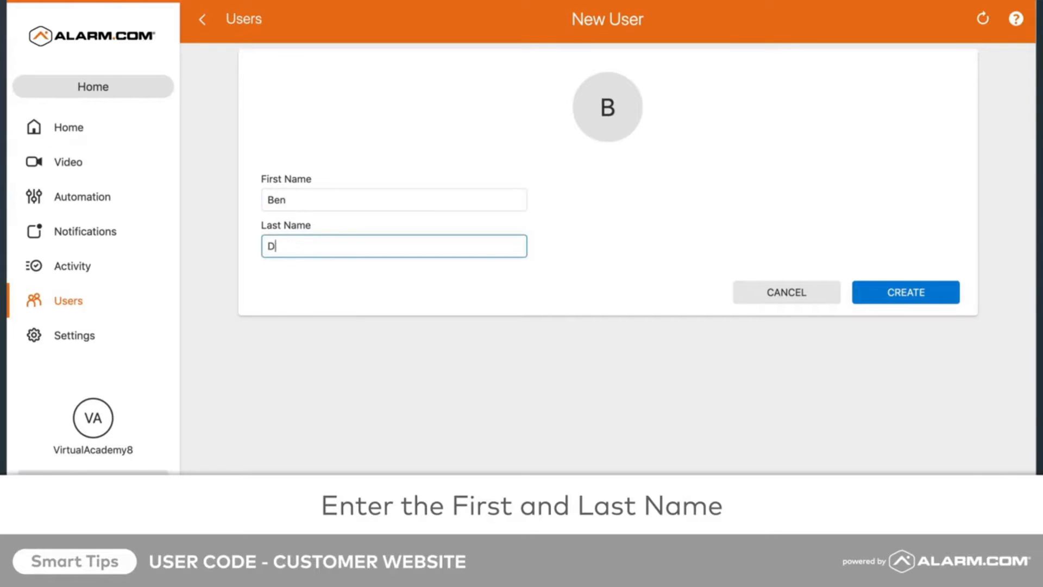
pyautogui.write('avis')
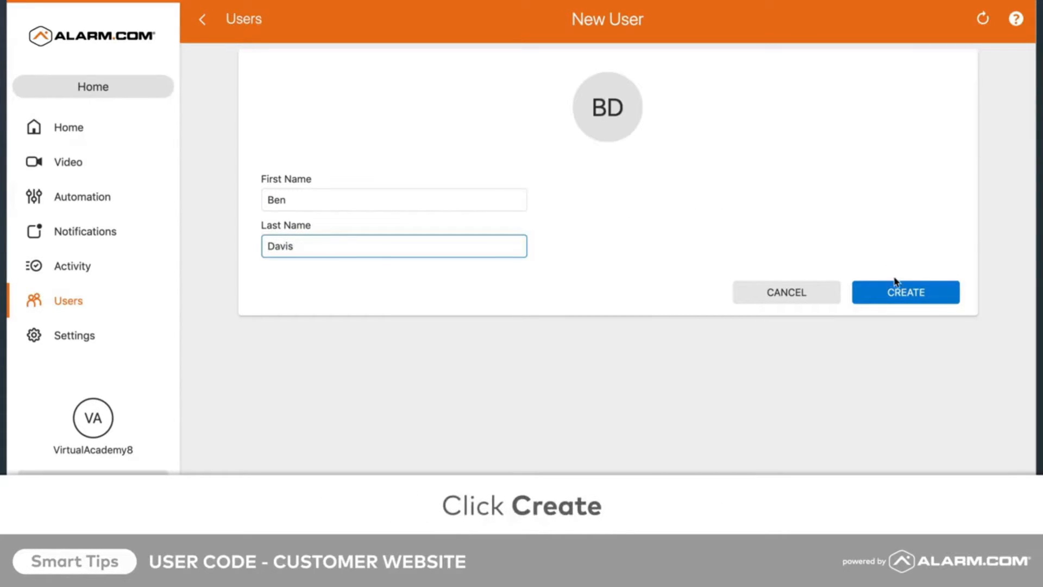
pyautogui.click(905, 292)
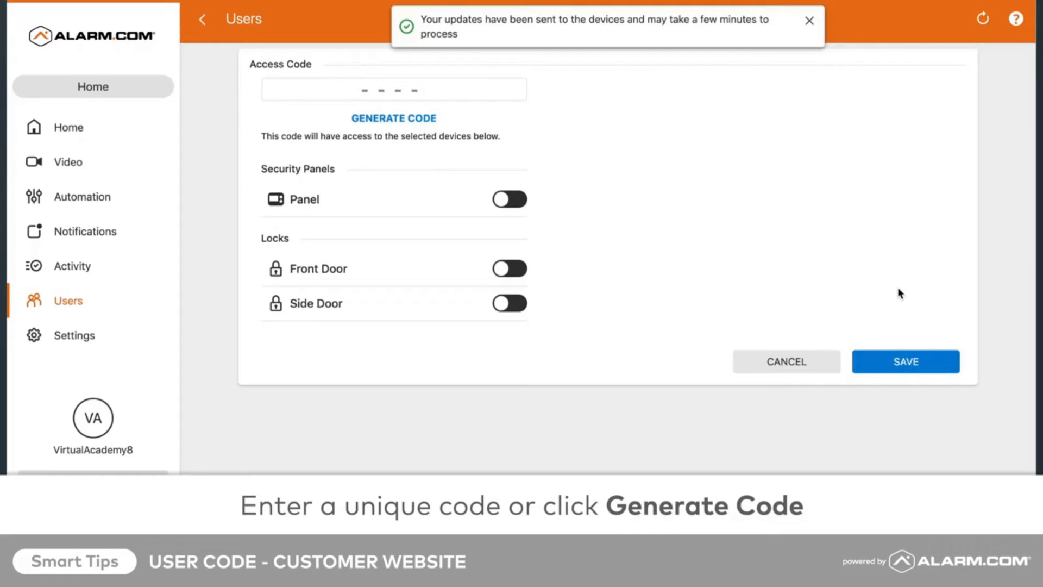
pyautogui.moveTo(463, 131)
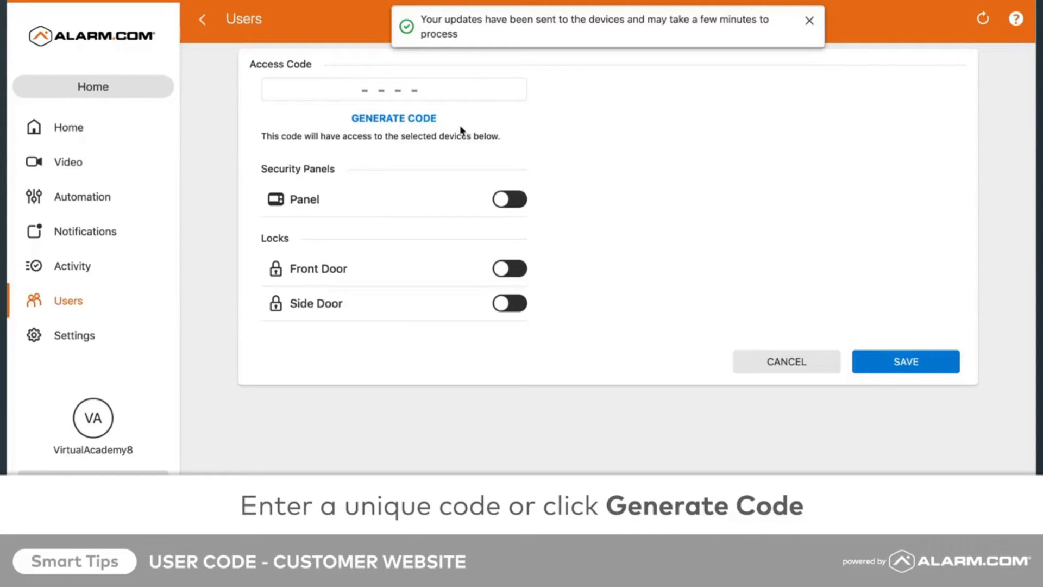
pyautogui.click(394, 118)
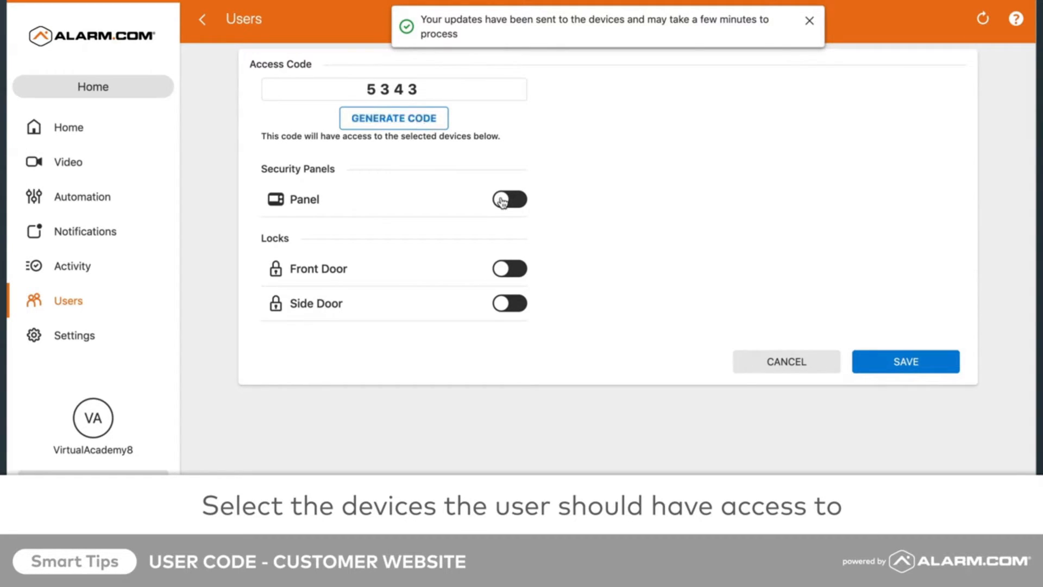
# Step: Enable code 5343 on the Panel and Front Door, leave Side Door off, and save
pyautogui.click(509, 199)
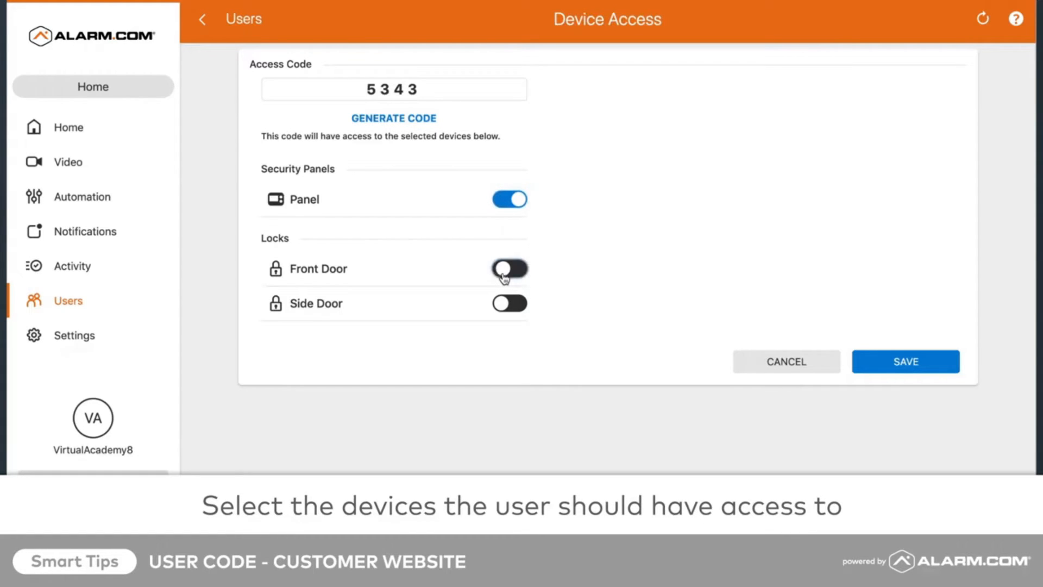
pyautogui.click(508, 269)
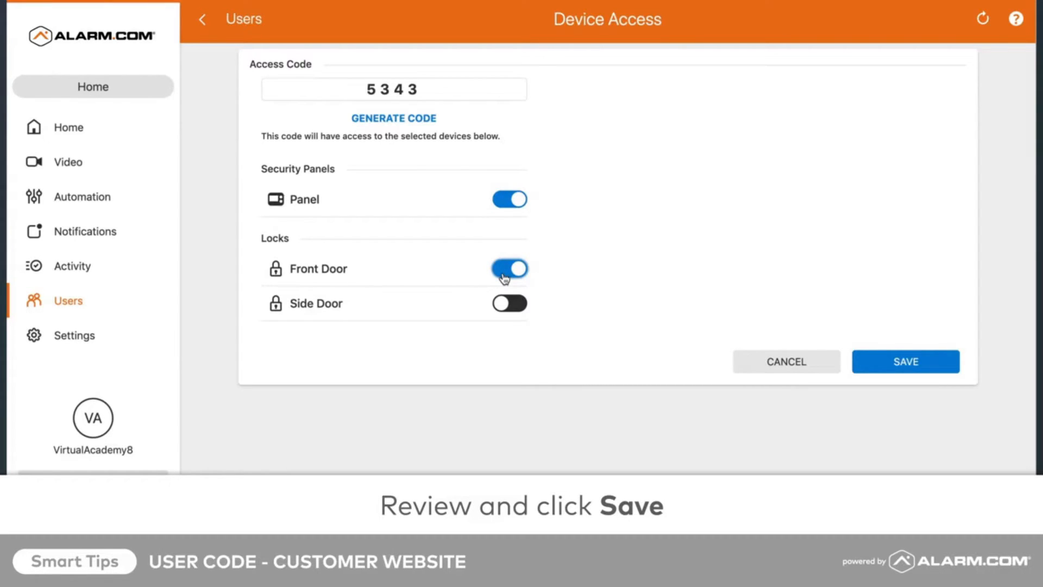
pyautogui.moveTo(905, 361)
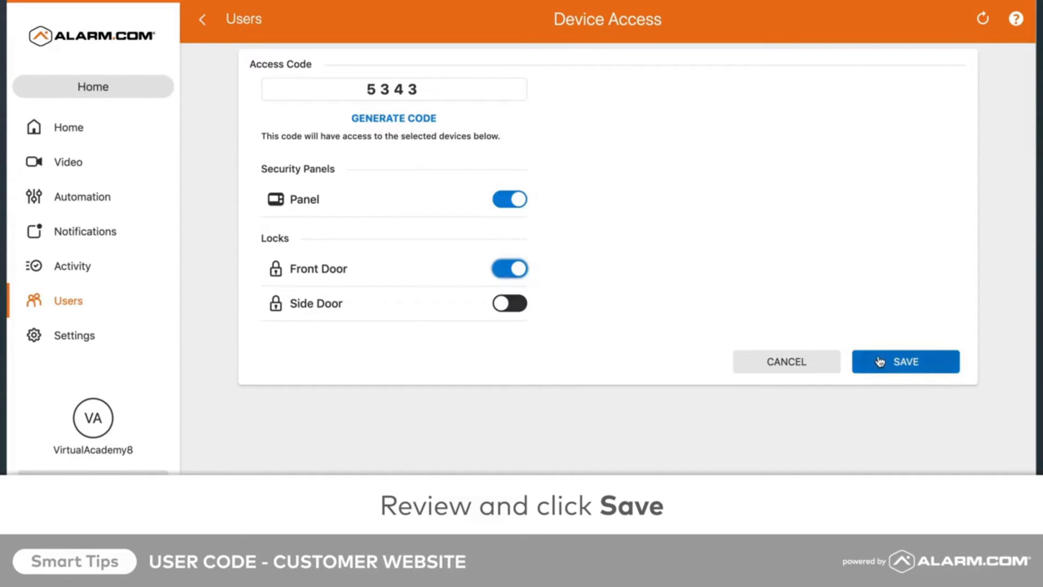
pyautogui.click(905, 361)
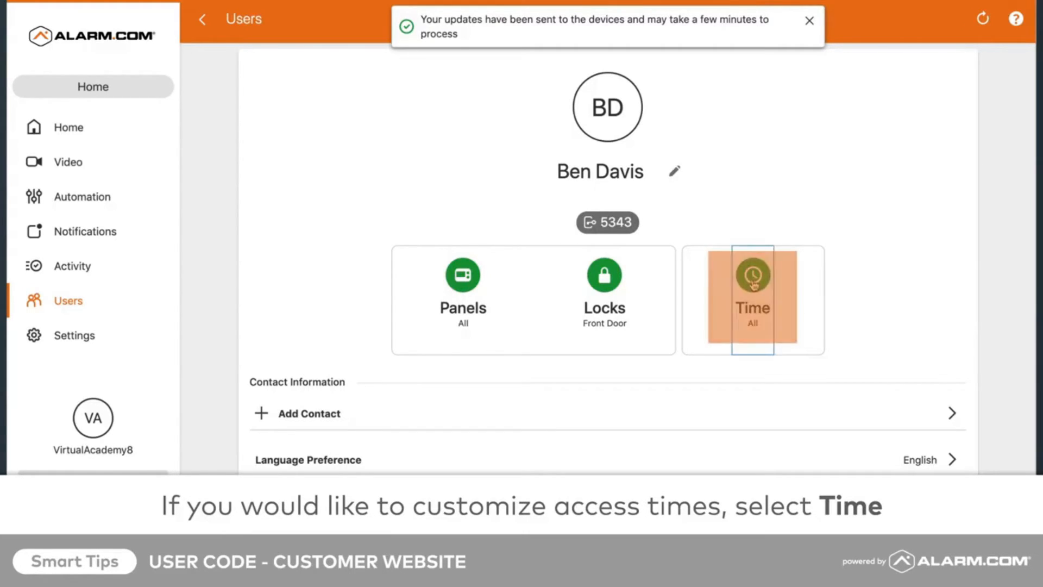
pyautogui.click(752, 298)
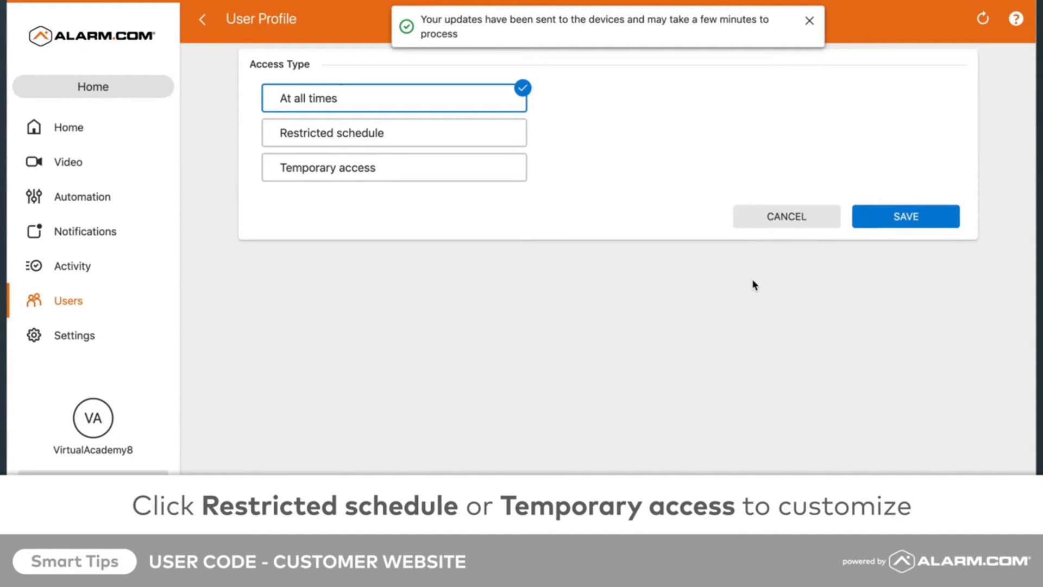
# Step: Save a restricted schedule of Mon/Wed/Fri, 9:00 AM–5:00 PM, with Tuesday and Thursday removed
pyautogui.click(393, 133)
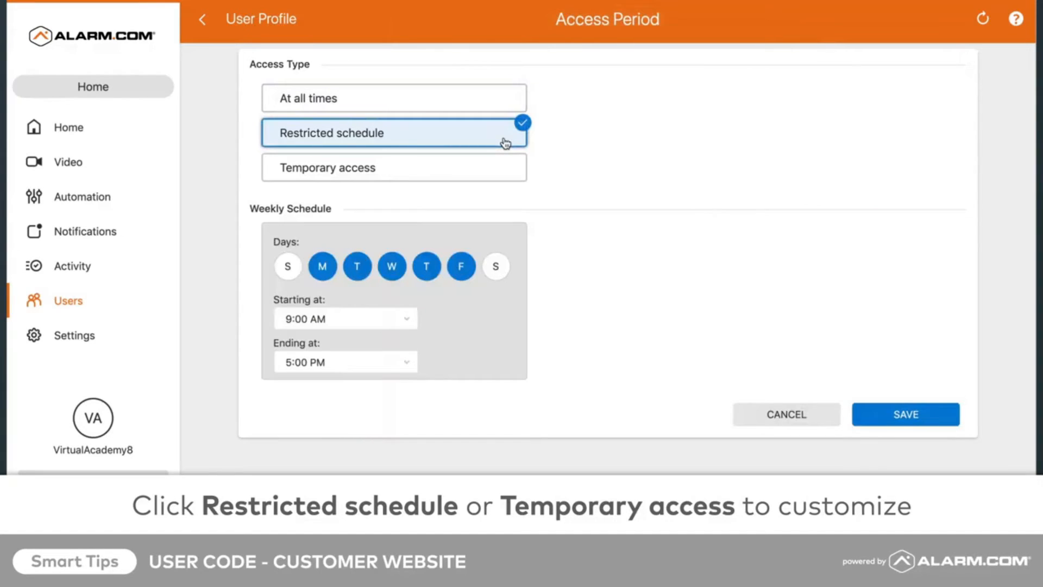
pyautogui.click(356, 266)
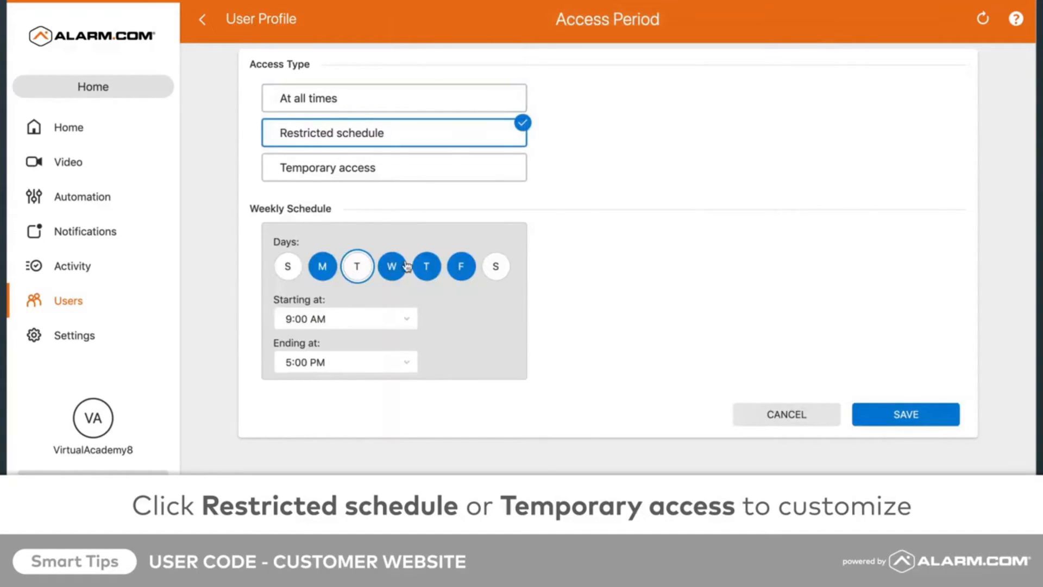
pyautogui.click(356, 266)
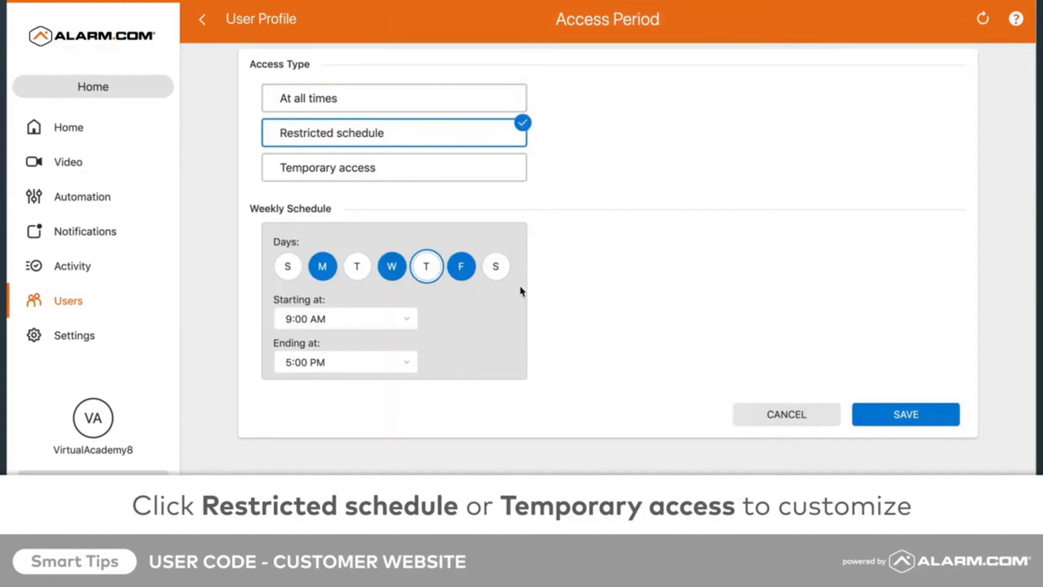
pyautogui.click(906, 414)
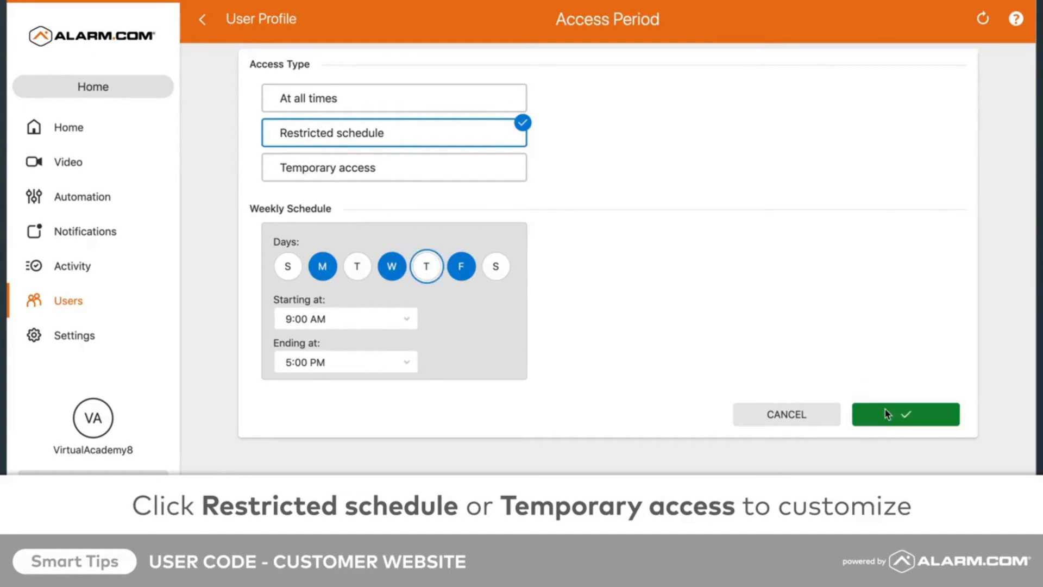
pyautogui.click(904, 414)
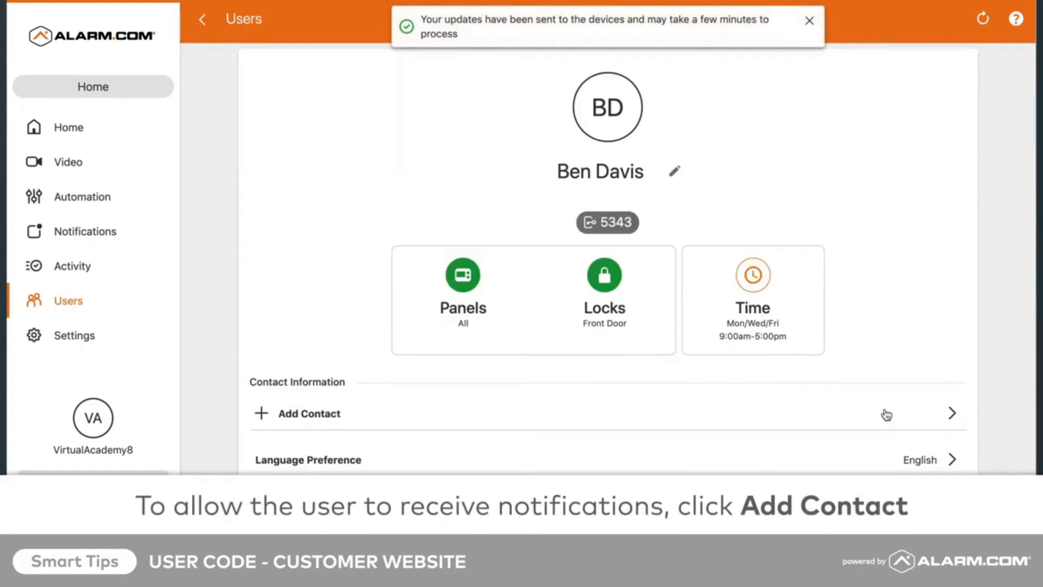